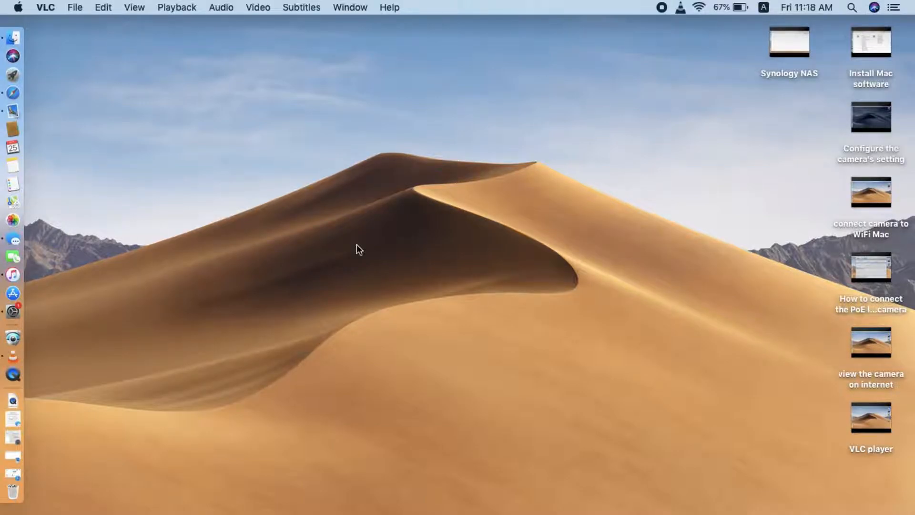
mouse_move(39, 212)
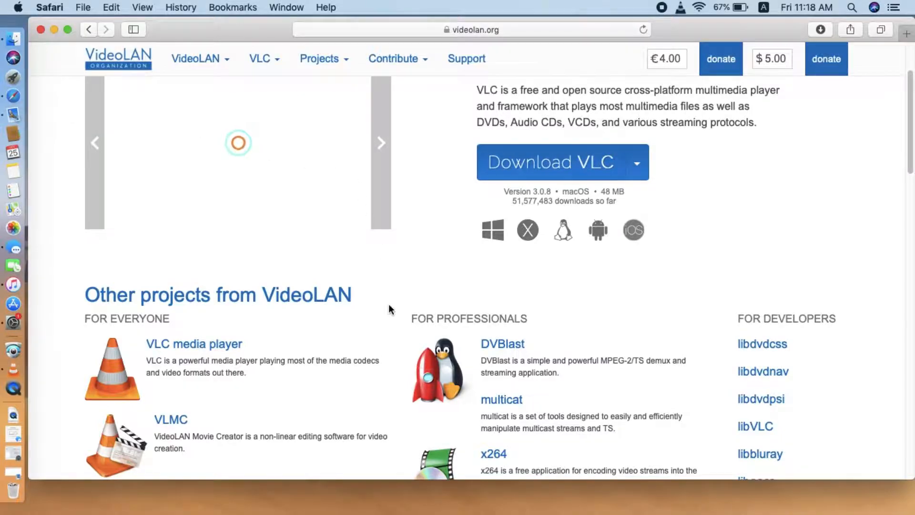
Scroll the VideoLAN page past Download VLC to the Other projects section.
scroll(up, 3)
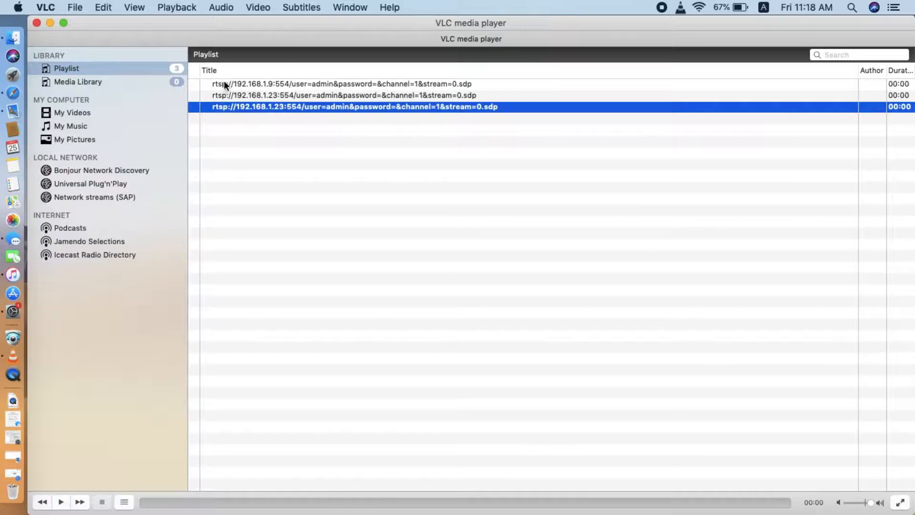
mouse_move(266, 154)
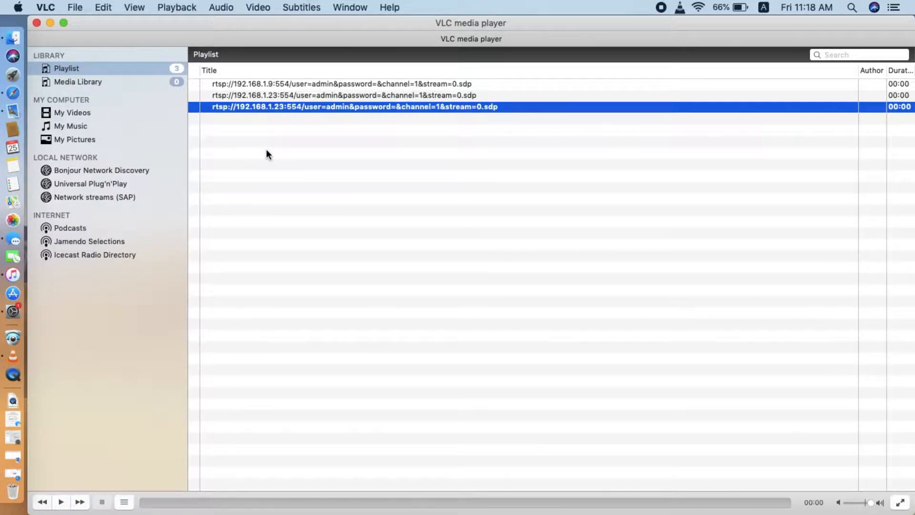
mouse_move(249, 162)
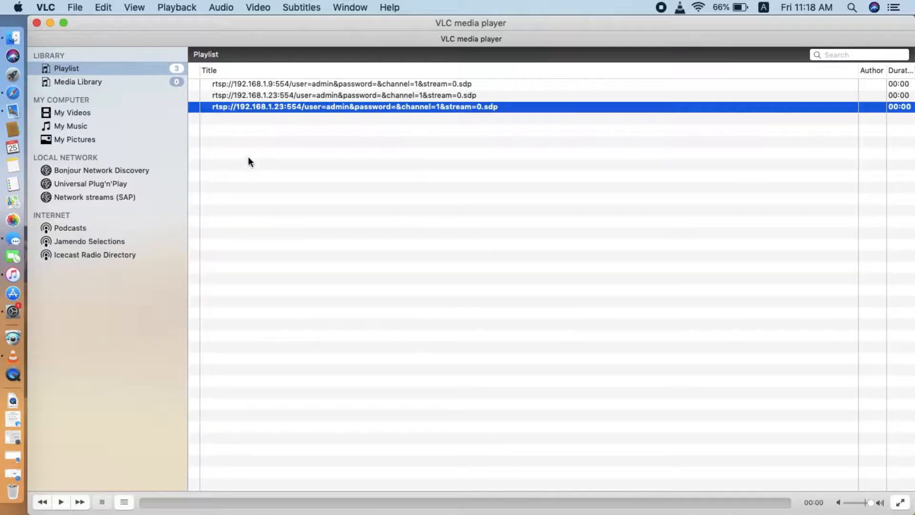
Submit the camera's rtsp://192.168.1.23 network stream for playback via File > Open Network.
click(75, 6)
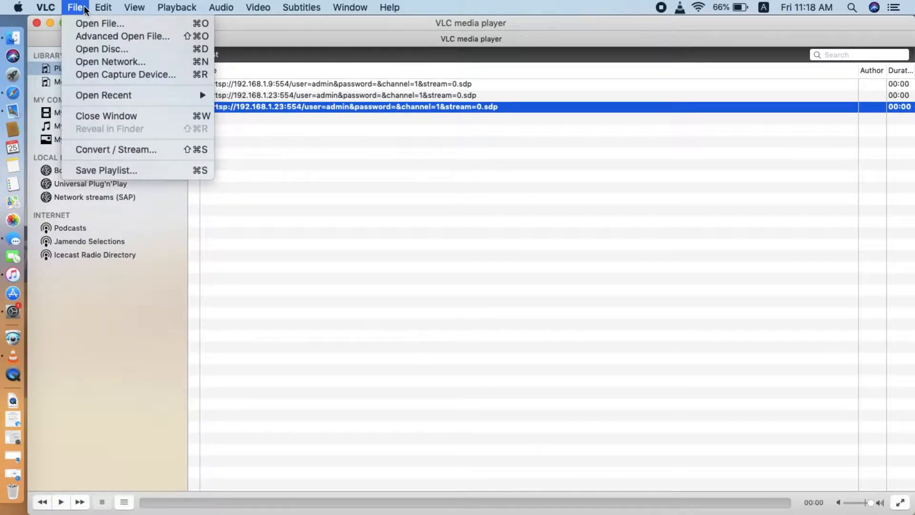
click(109, 61)
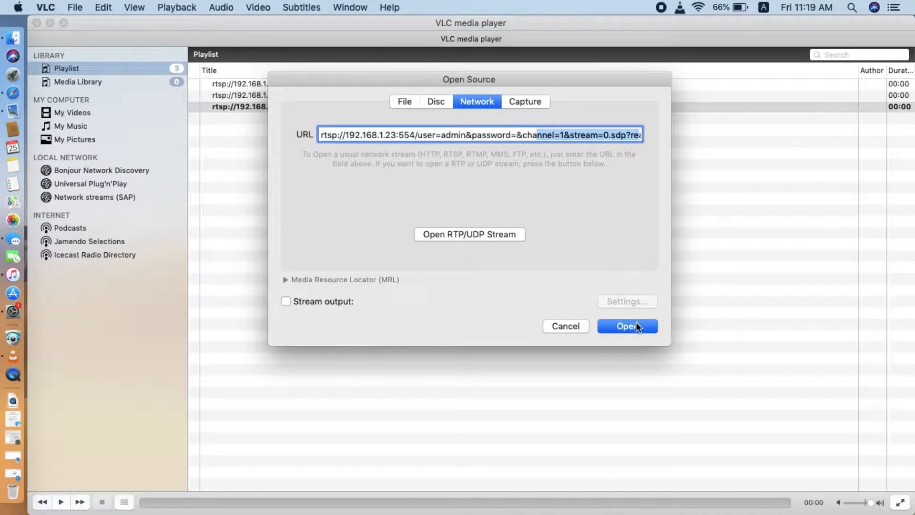
click(627, 325)
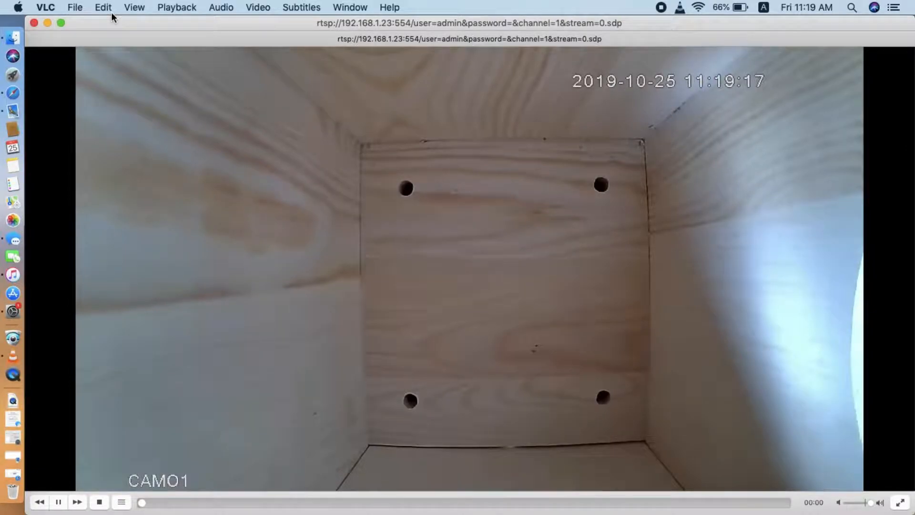
mouse_move(286, 154)
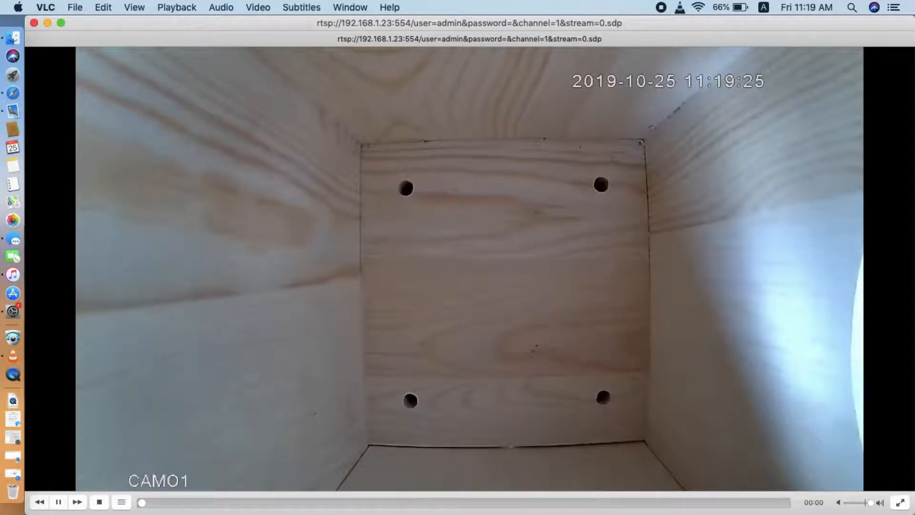
Close the VLC live camera feed window, returning to the desktop.
click(34, 23)
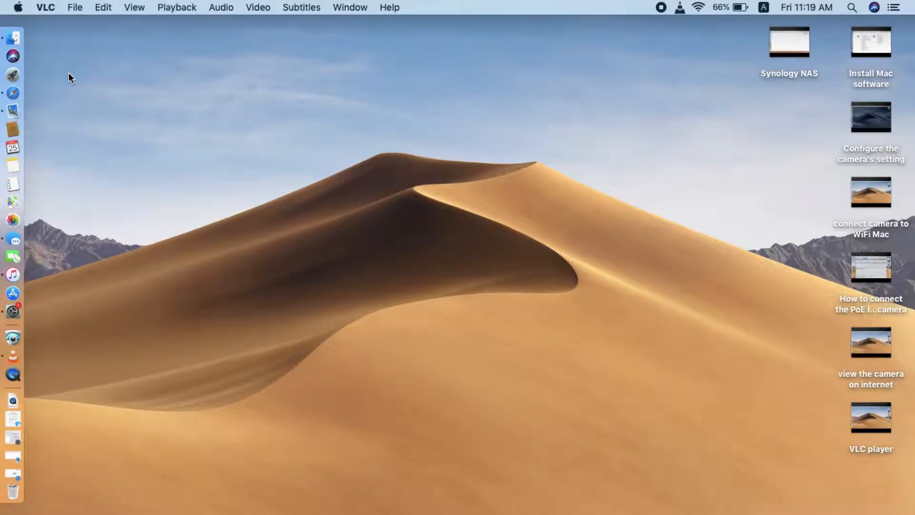
mouse_move(13, 338)
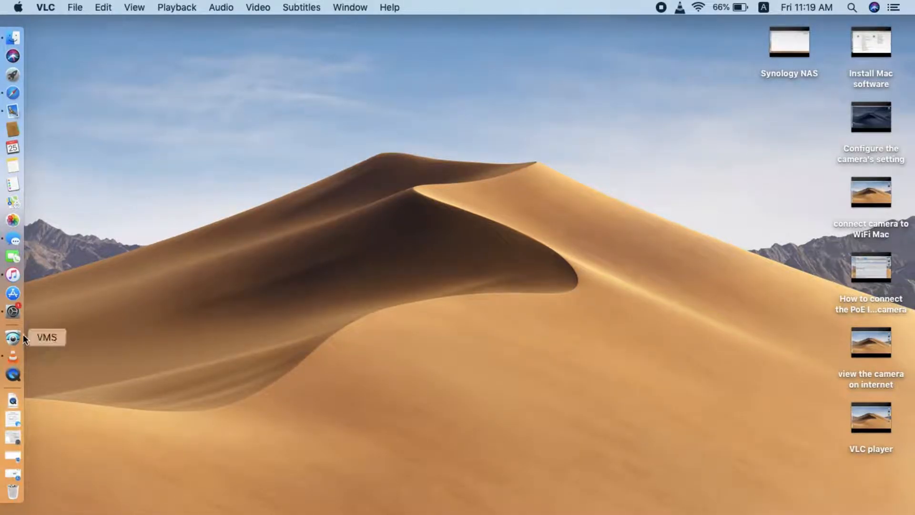
Launch VMS from the Dock and log in as admin to reach the home screen.
click(14, 338)
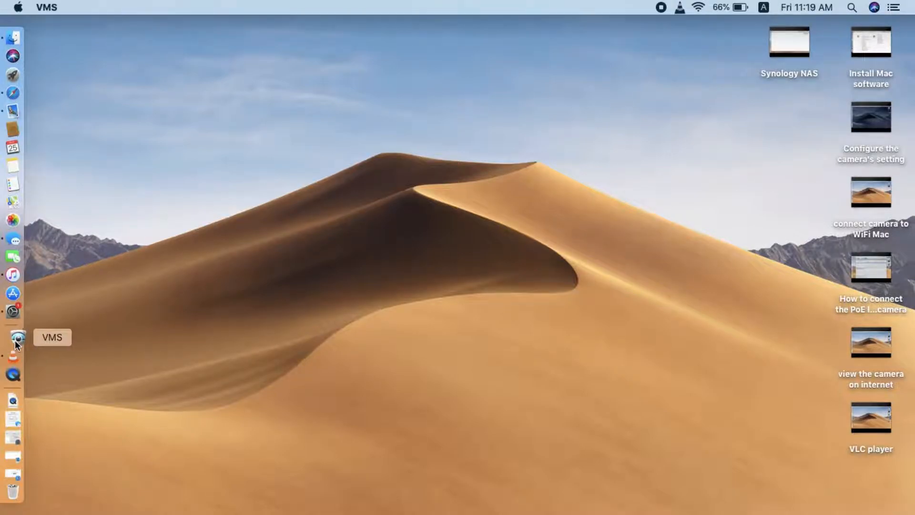
click(12, 337)
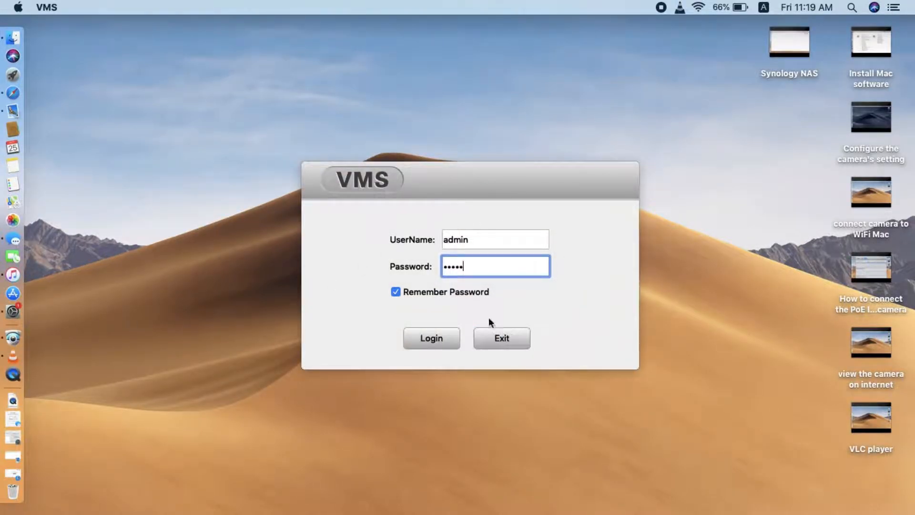
click(431, 337)
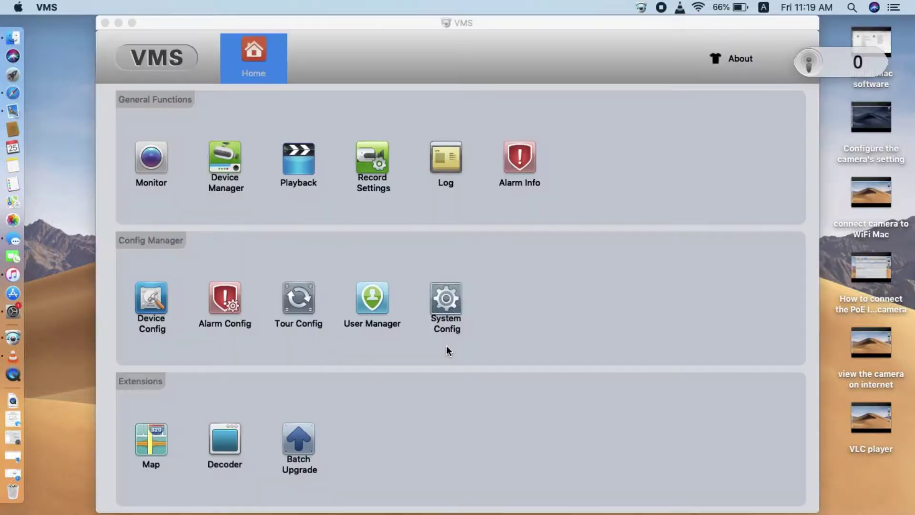
mouse_move(245, 188)
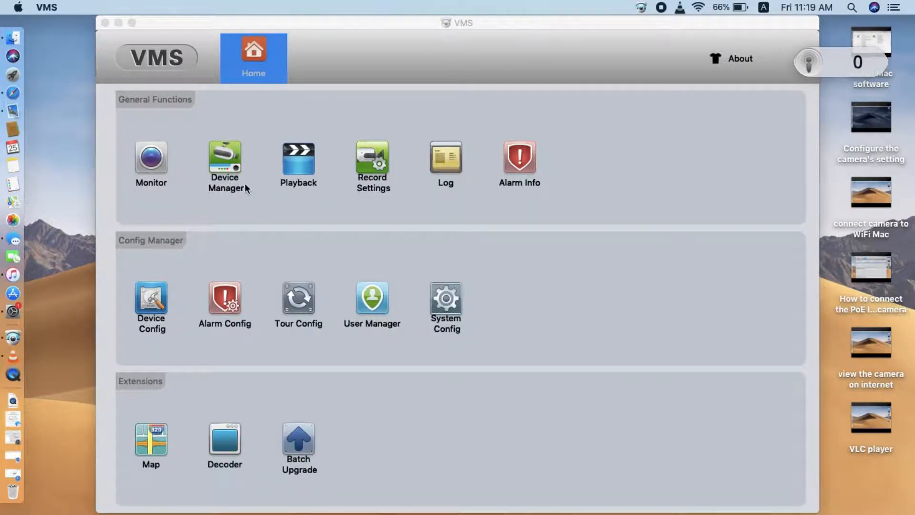
Remove all previously added devices in Device Manager, confirming with Yes.
click(224, 165)
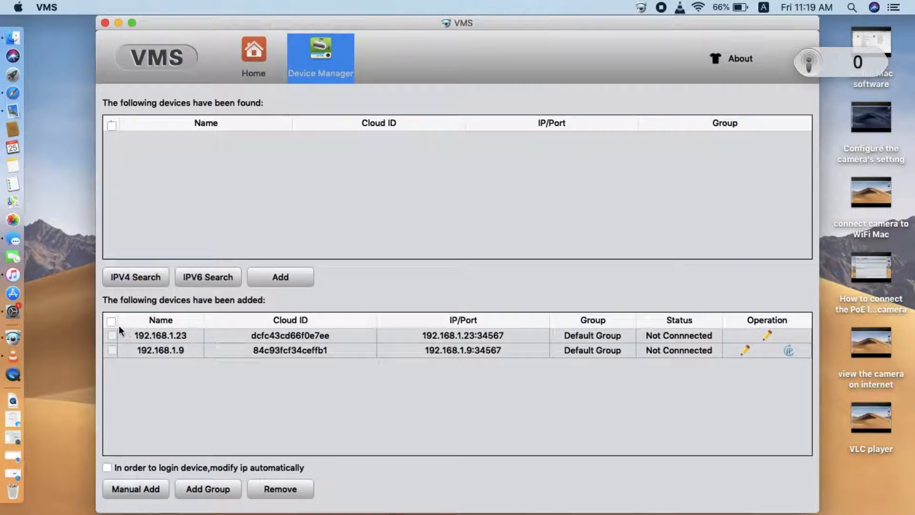
click(135, 276)
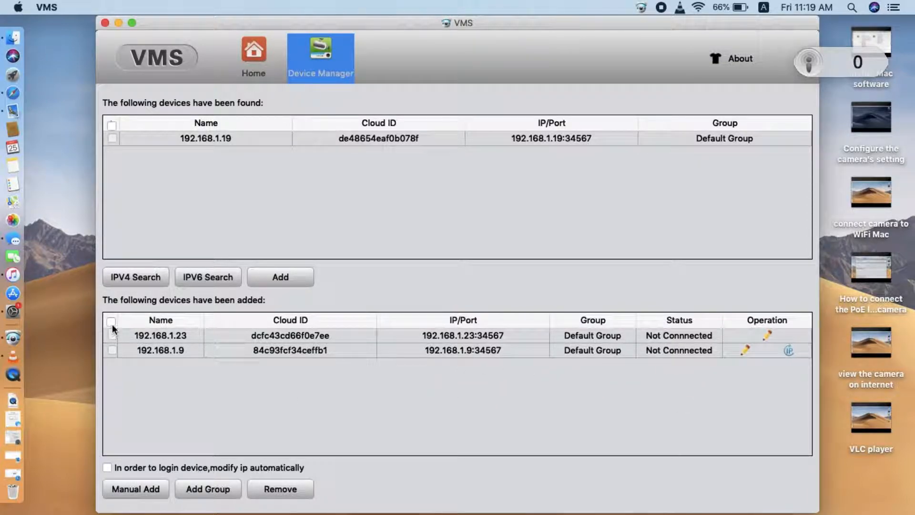
click(279, 489)
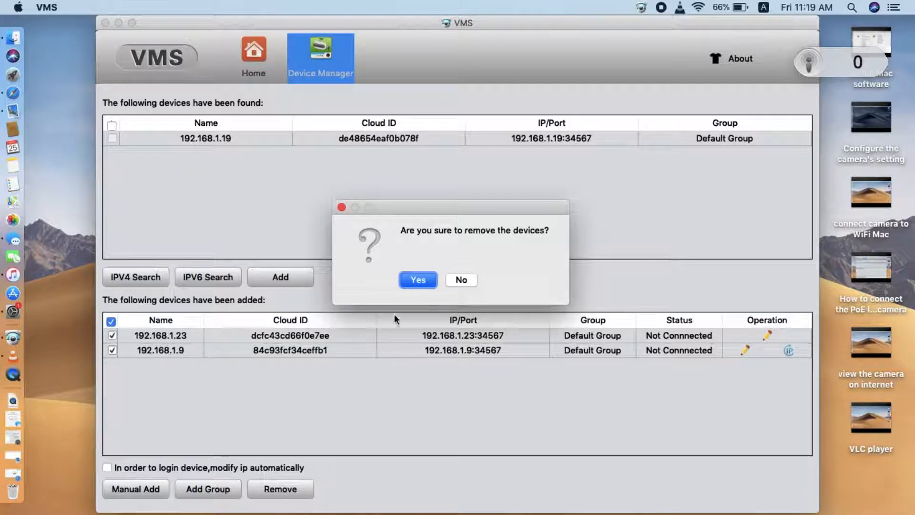
click(418, 279)
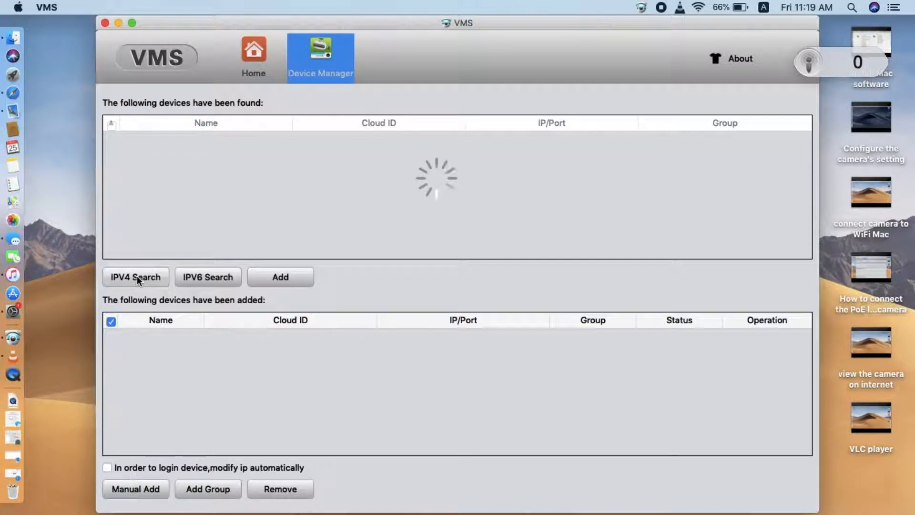
Run IPV4 Search to add camera 192.168.1.23, then switch to the Monitor view.
click(135, 276)
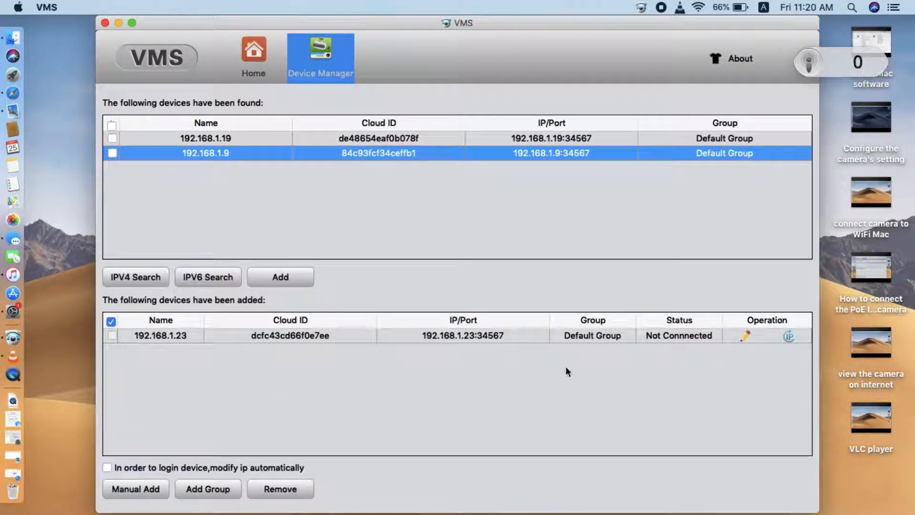
mouse_move(716, 362)
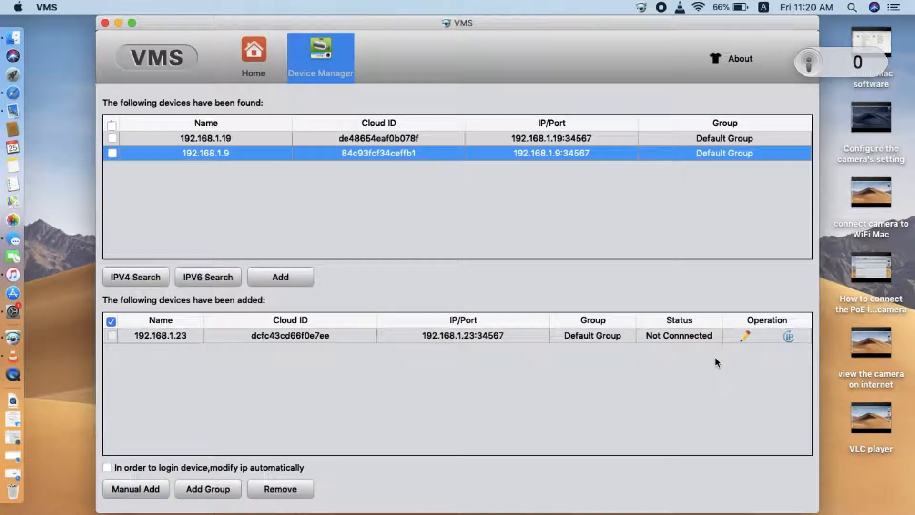
mouse_move(694, 344)
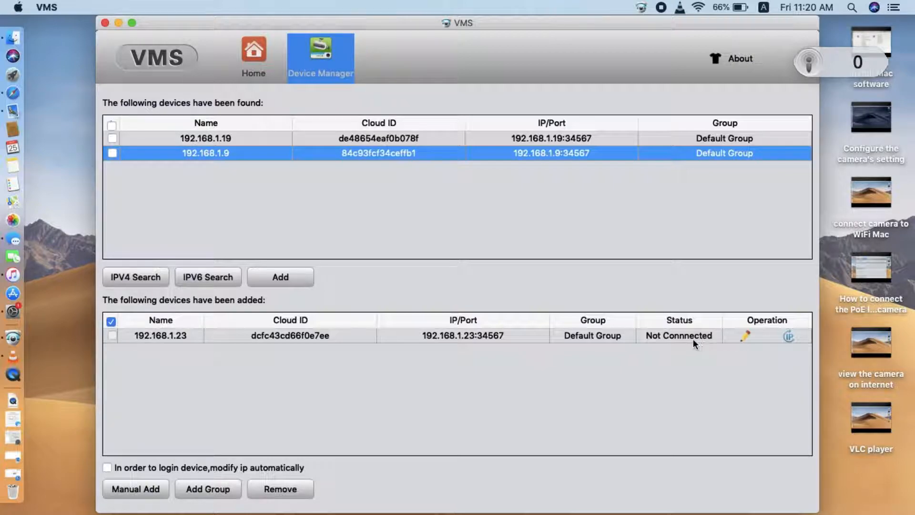
mouse_move(716, 349)
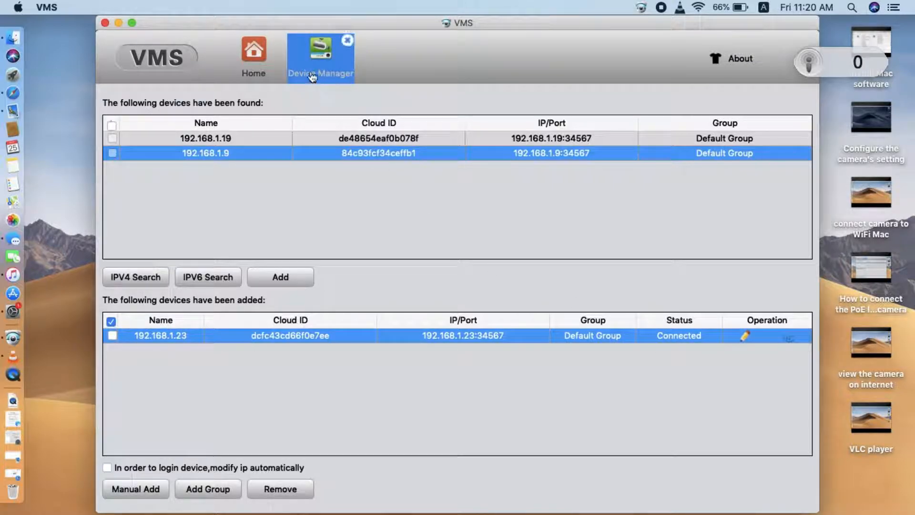
click(320, 52)
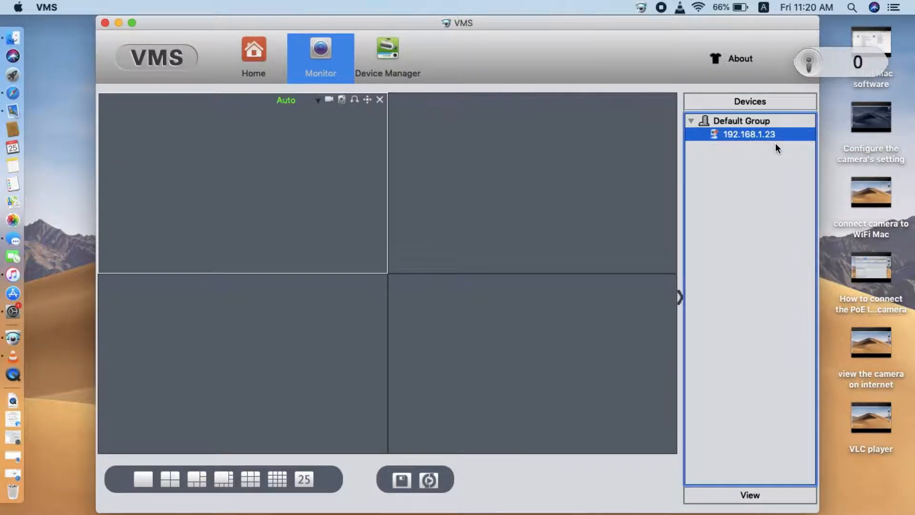
Start live preview of camera 192.168.1.23 from the Devices list.
double_click(749, 134)
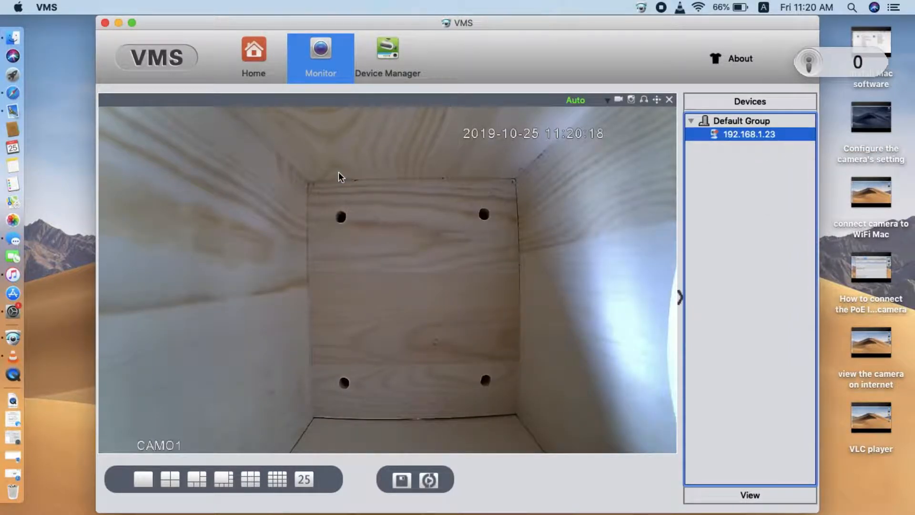
click(169, 480)
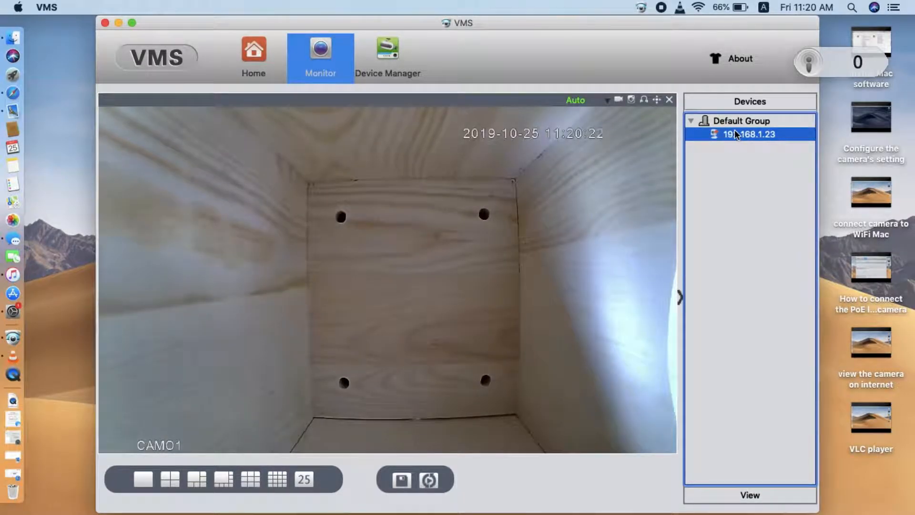
double_click(749, 134)
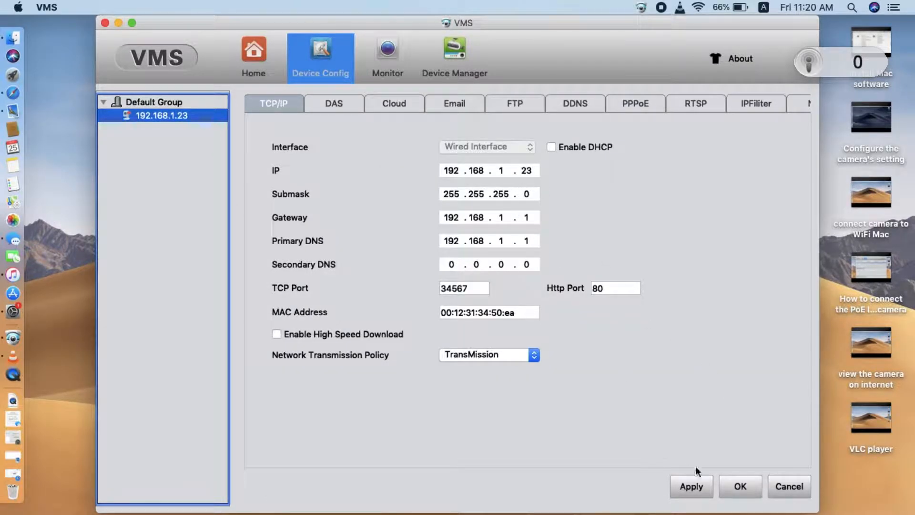
Leave the camera's network settings and return to the live CAM01 view.
click(525, 103)
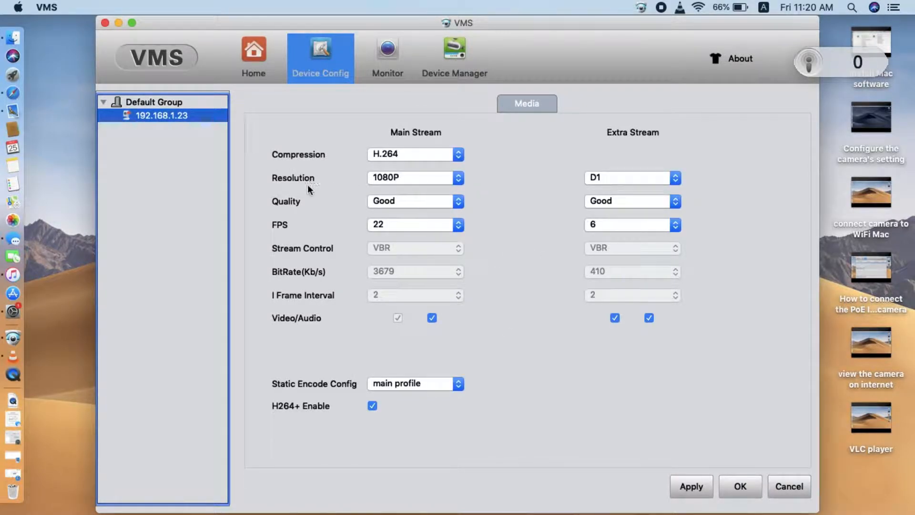
mouse_move(686, 410)
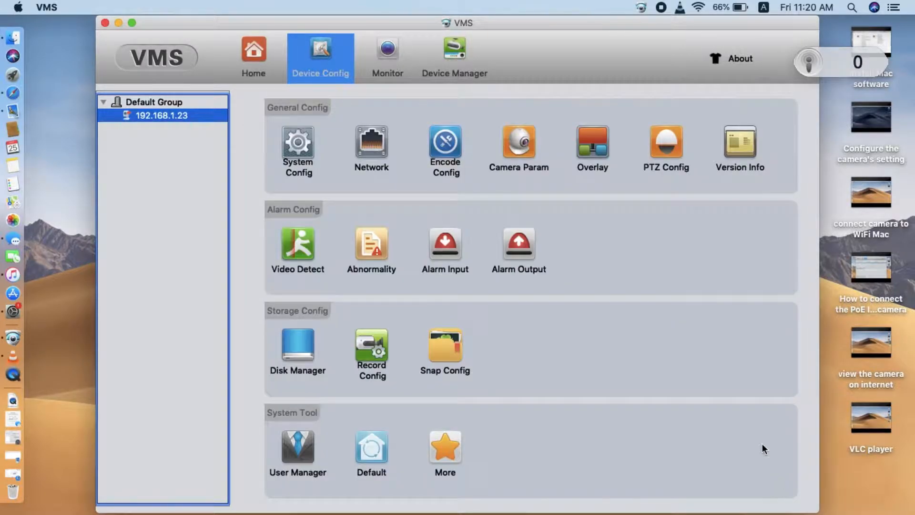
mouse_move(518, 146)
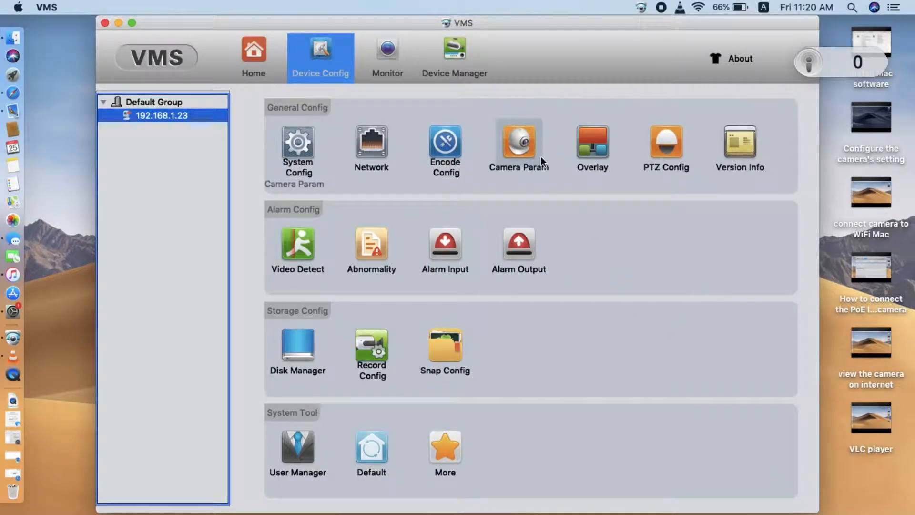
mouse_move(298, 245)
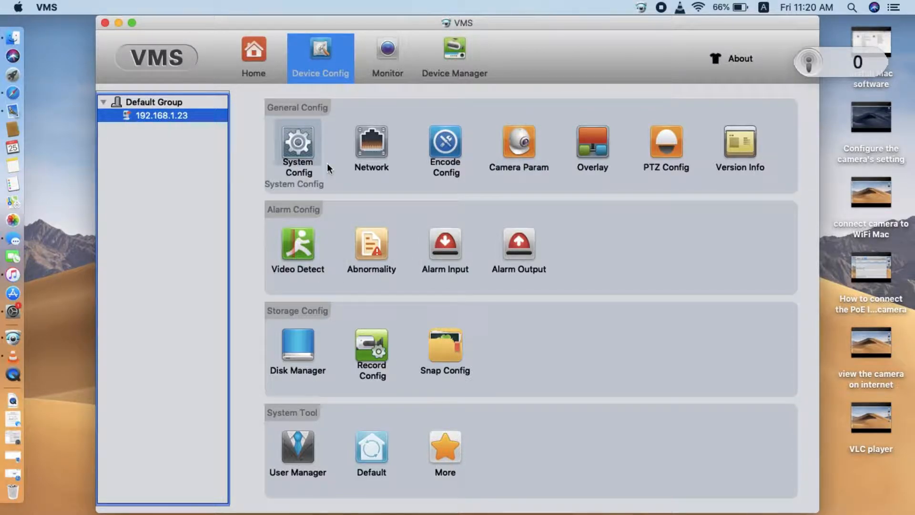
click(387, 55)
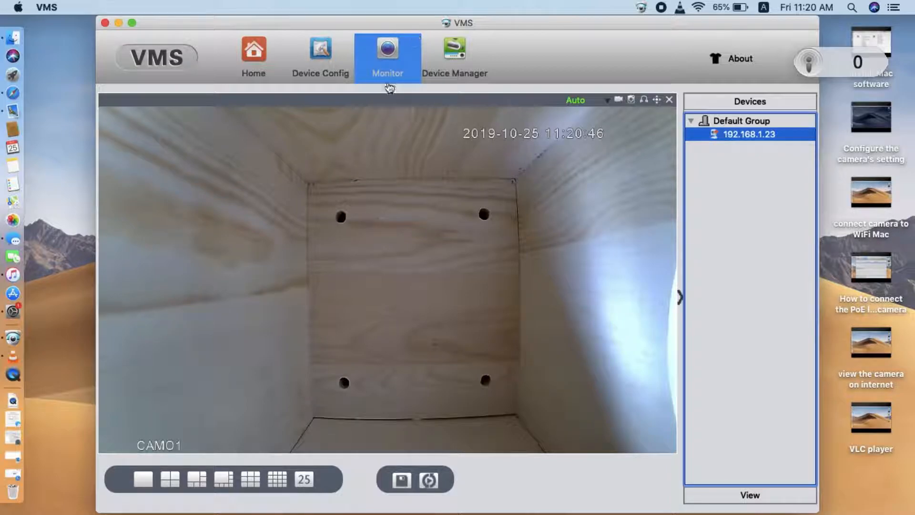
Go Home, open Playback and tick camera 192.168.1.23 for recording search.
click(253, 56)
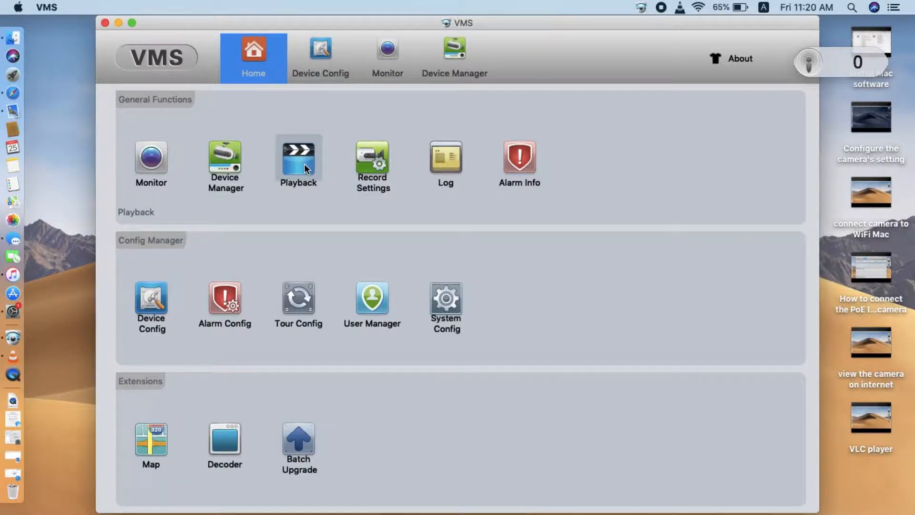
click(298, 158)
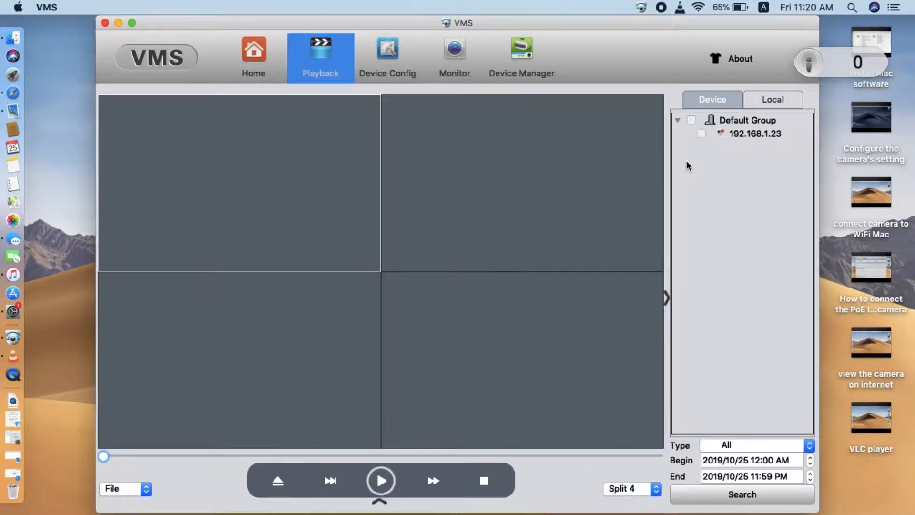
click(701, 133)
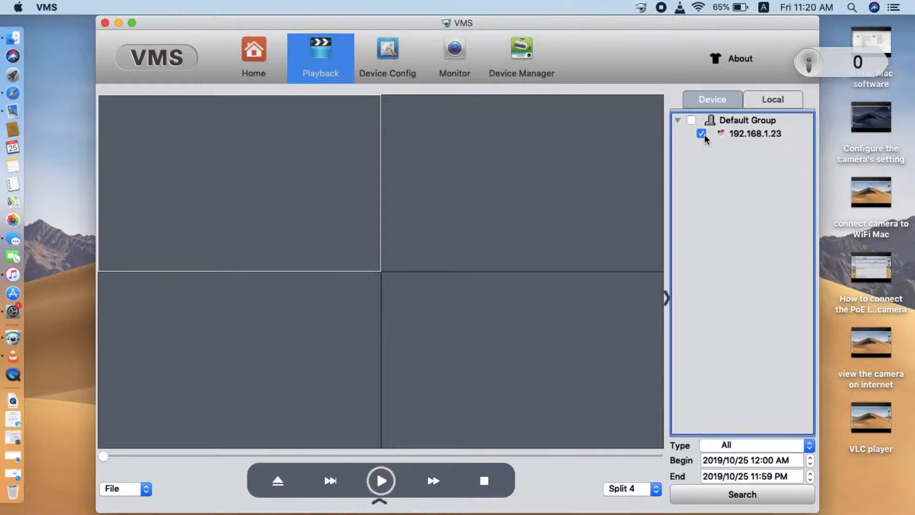
mouse_move(634, 283)
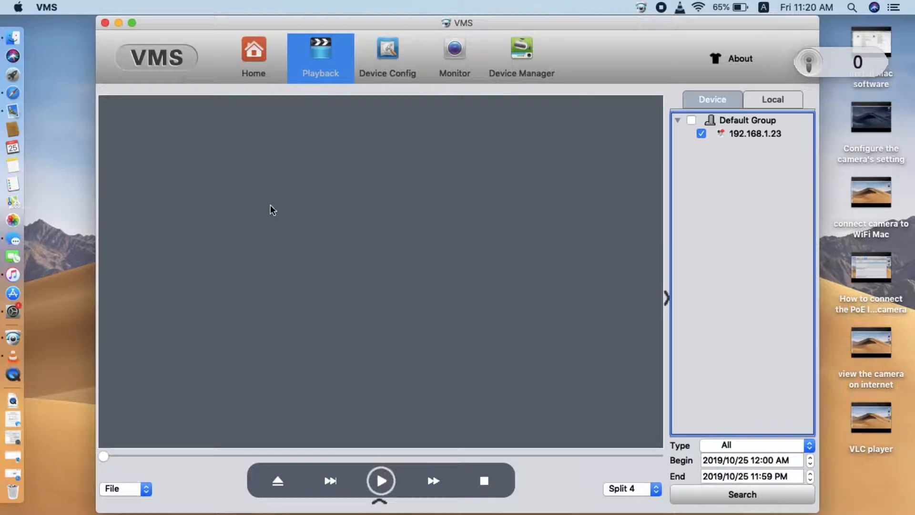
mouse_move(720, 344)
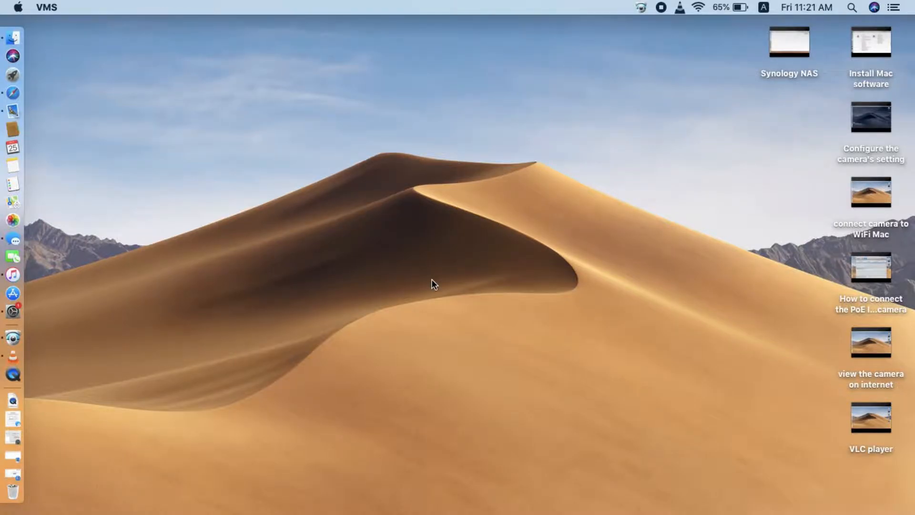
mouse_move(374, 297)
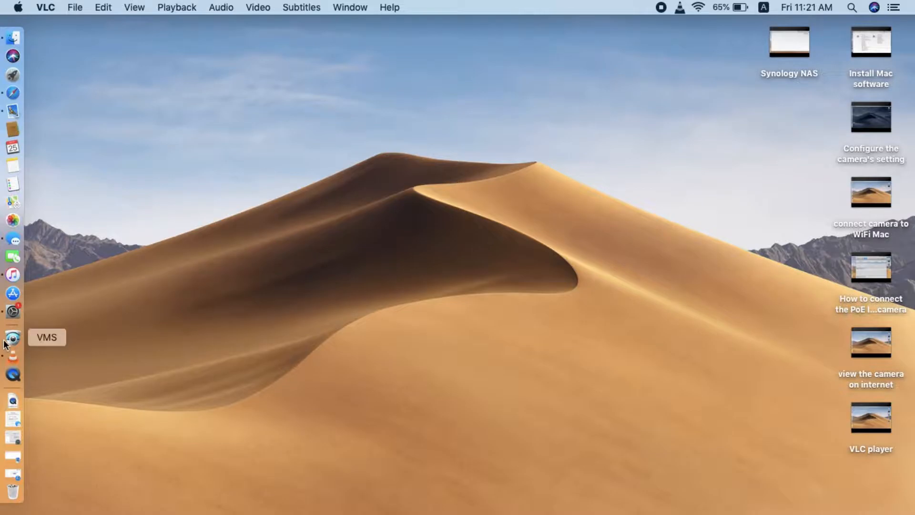
mouse_move(12, 74)
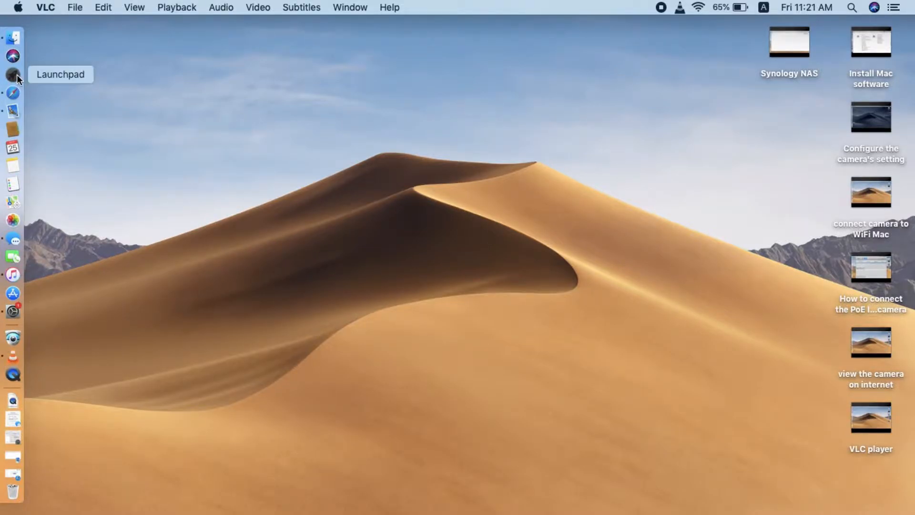
Launch SecuritySpy from Launchpad and open Configure Settings for the Network camera.
click(13, 75)
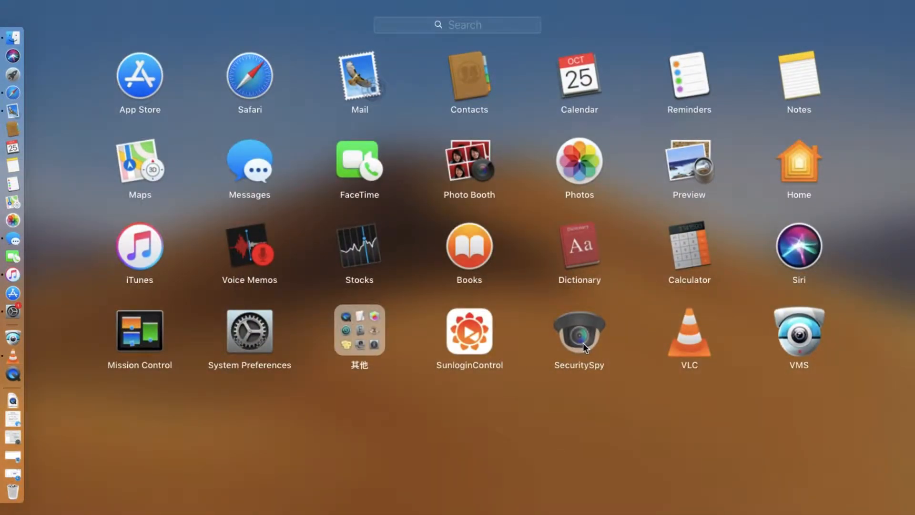
click(578, 334)
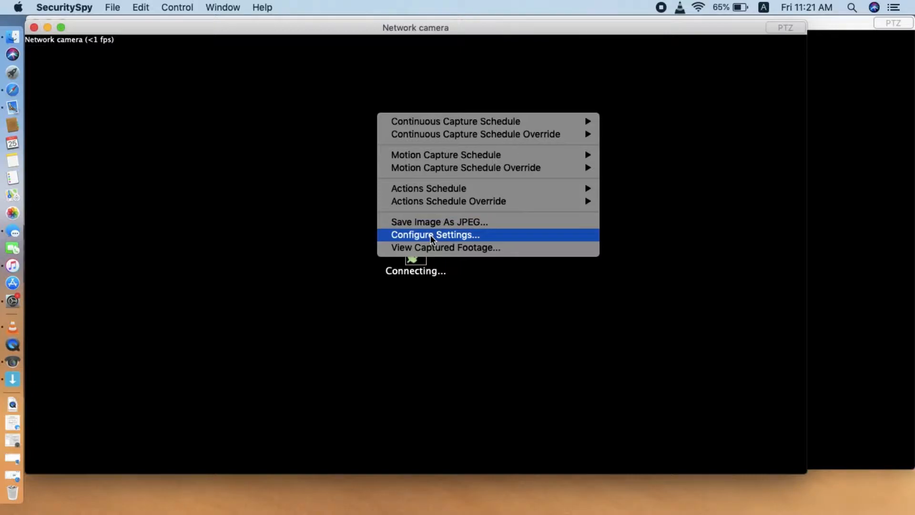
click(435, 234)
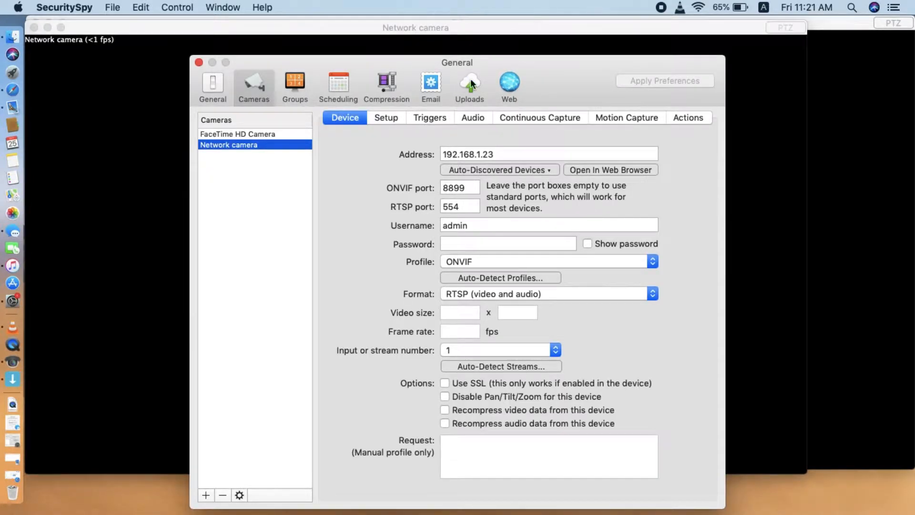
Change the camera's Device address to 192.168.1.9 and apply preferences.
click(478, 136)
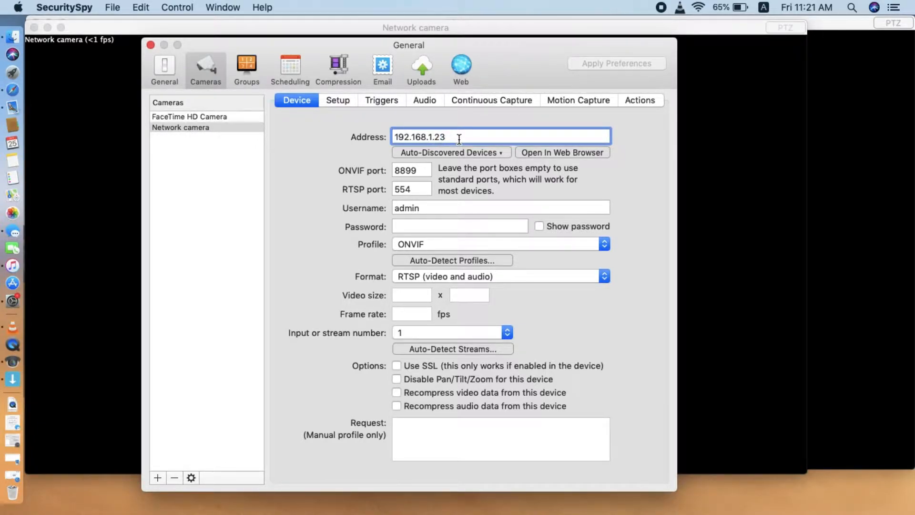
key(Backspace)
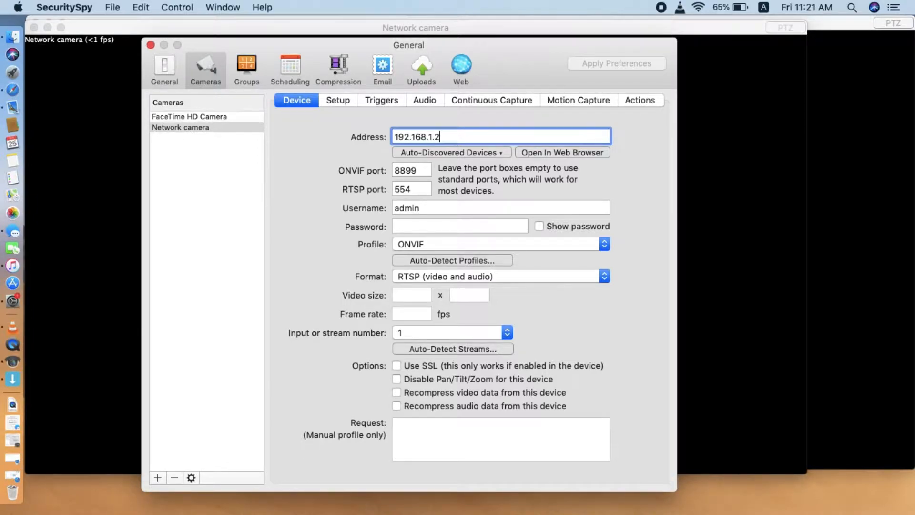
key(Backspace)
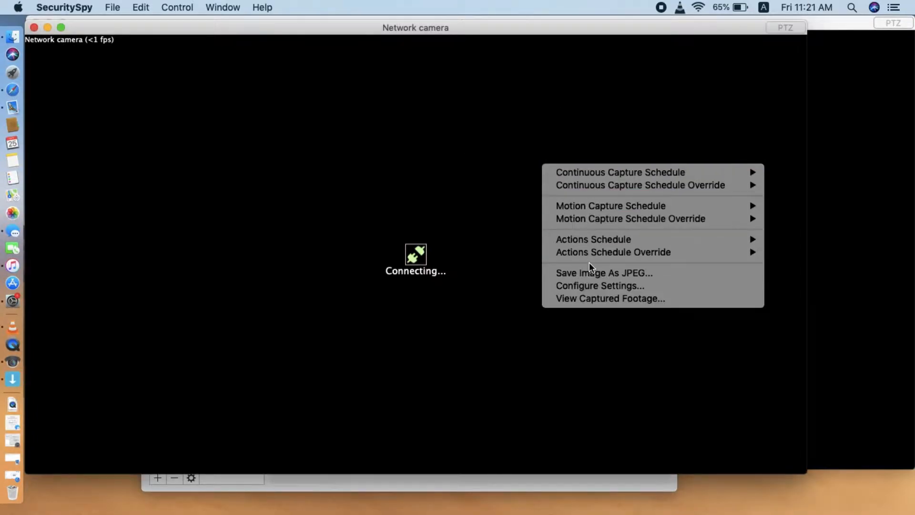
click(599, 285)
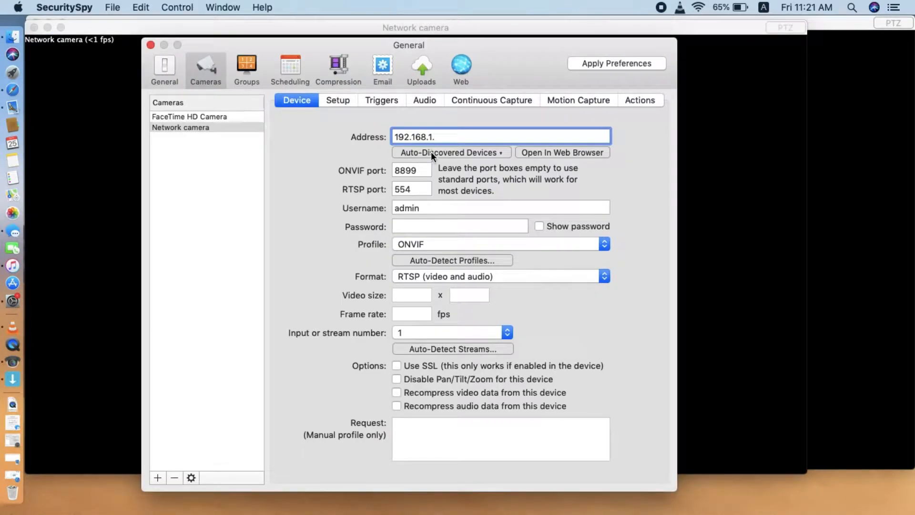
text(9)
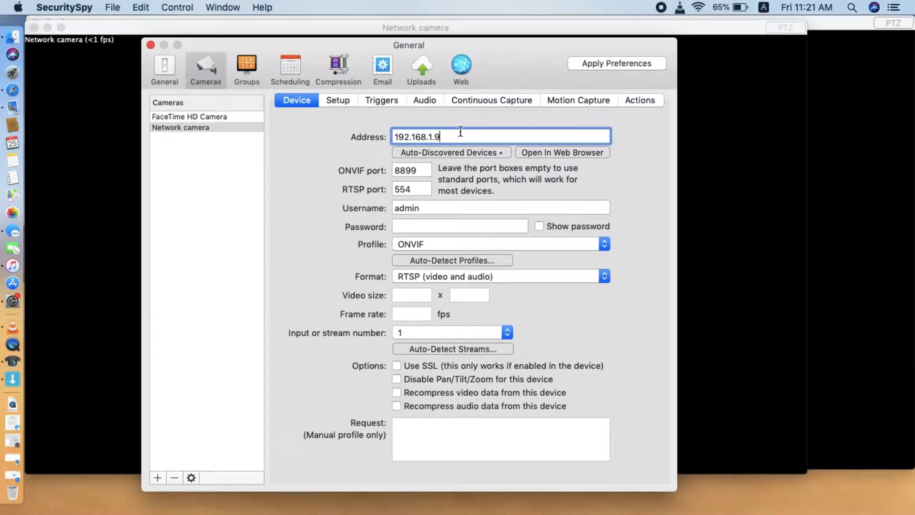
click(615, 63)
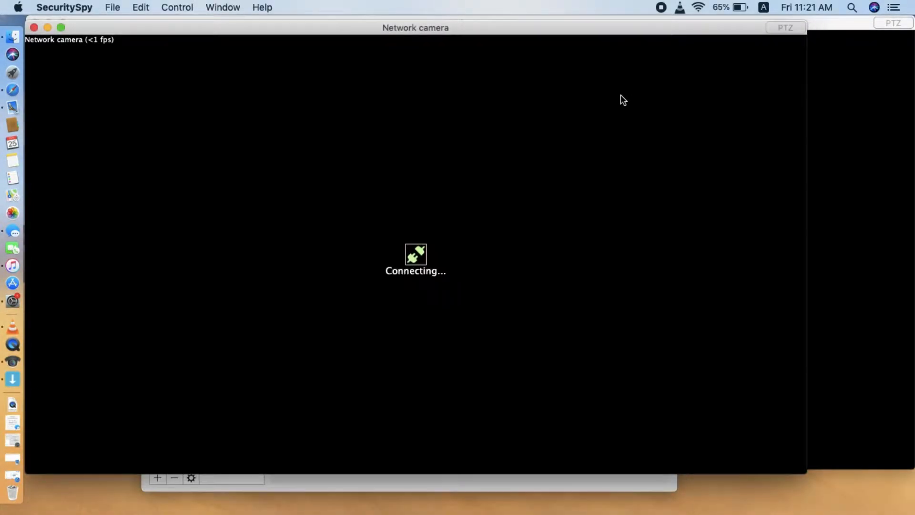
mouse_move(610, 140)
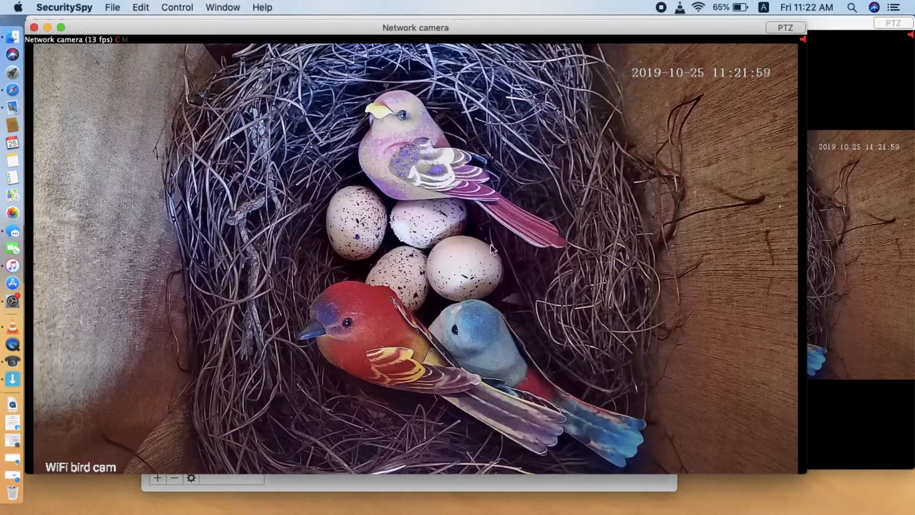
mouse_move(478, 220)
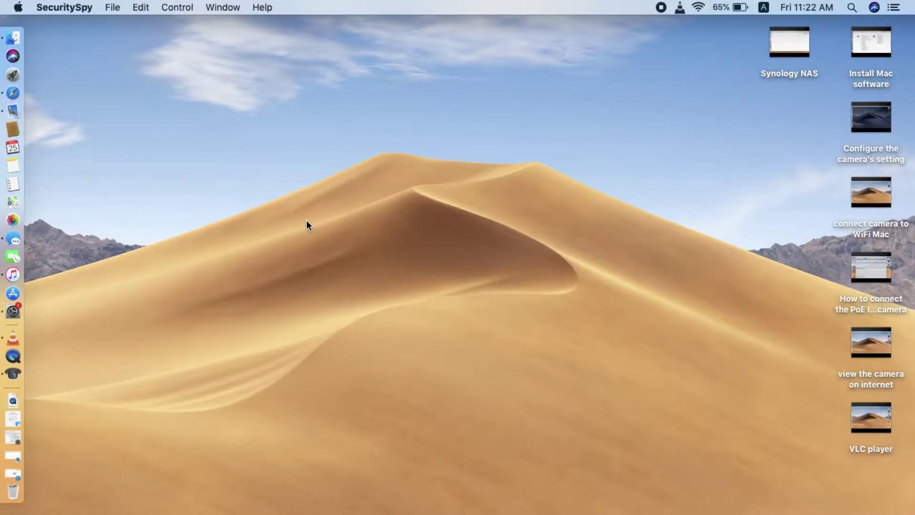
mouse_move(183, 170)
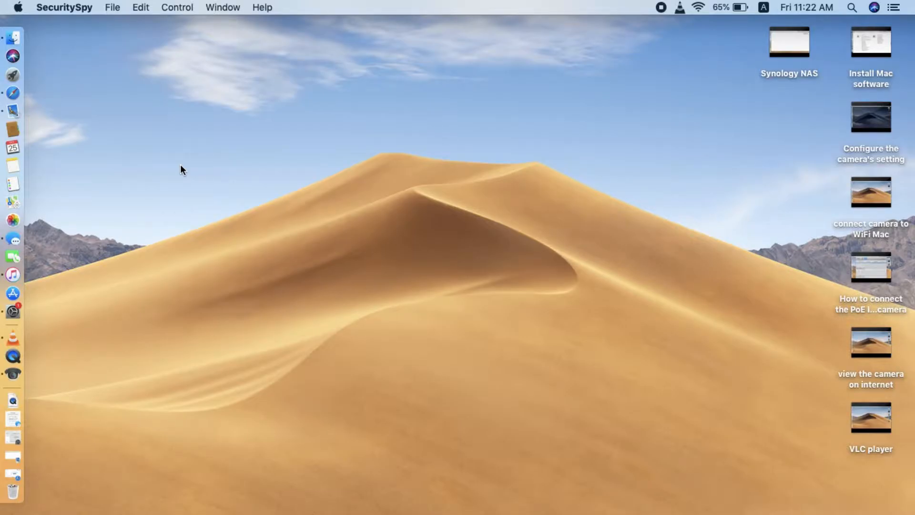
Reach the NAS in Safari, launch Surveillance Station and dismiss the browser player notice.
click(13, 93)
text(192.168.1.198)
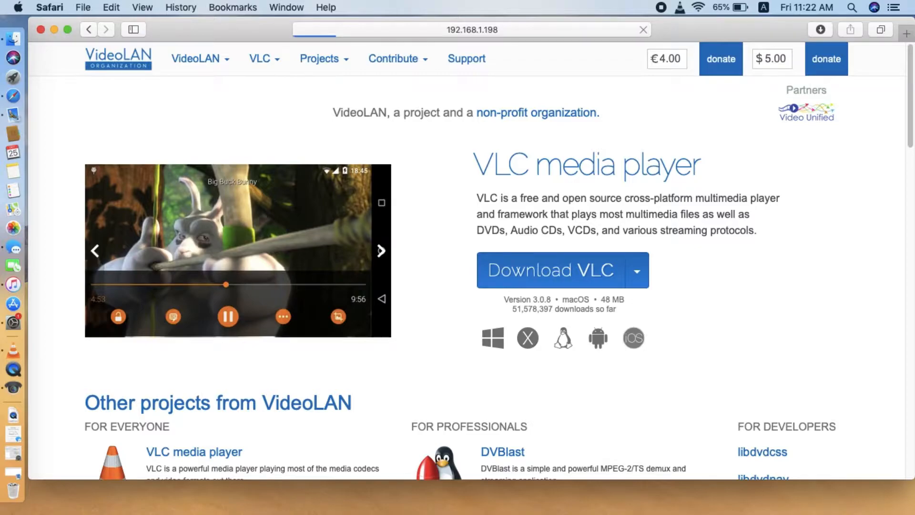
click(471, 29)
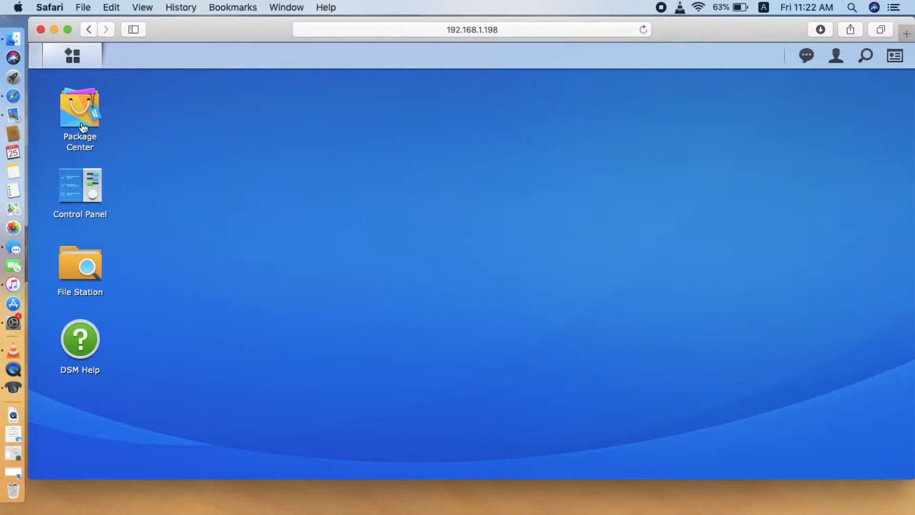
click(72, 55)
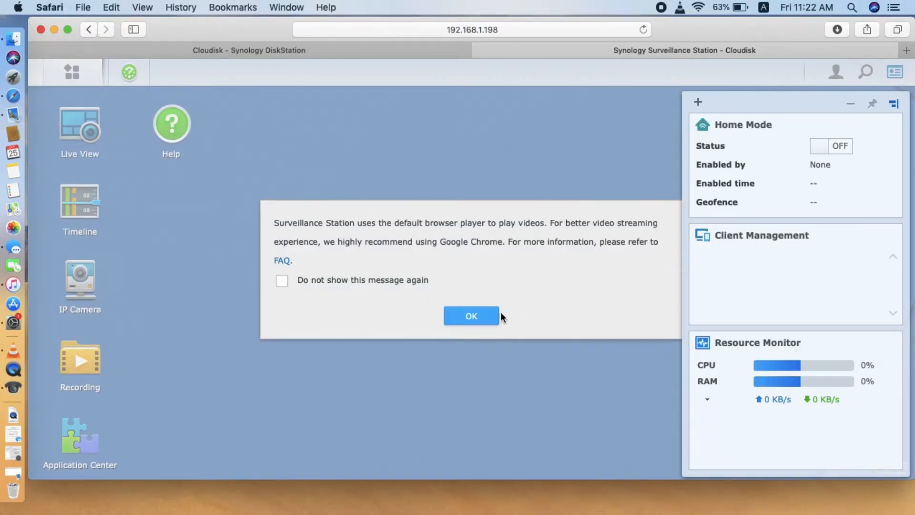
click(471, 316)
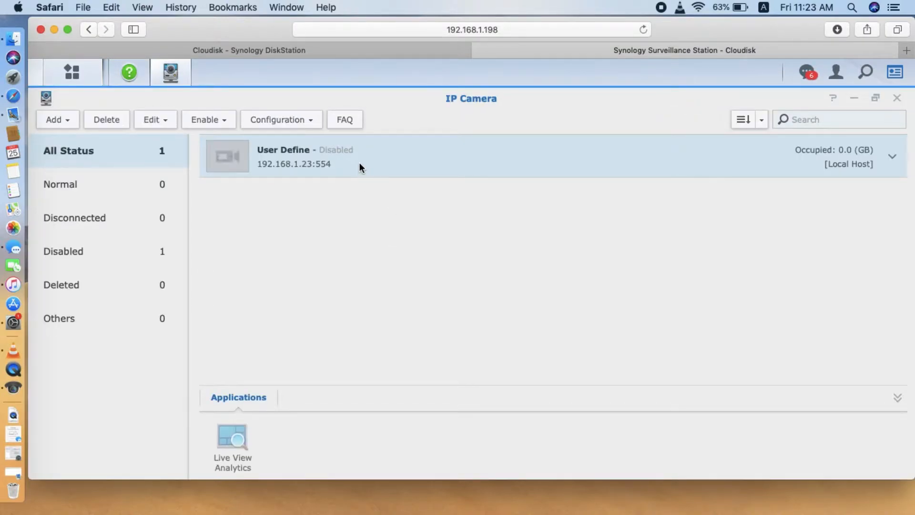
Enable the User Define camera at 192.168.1.23:554 from its context menu.
right_click(359, 168)
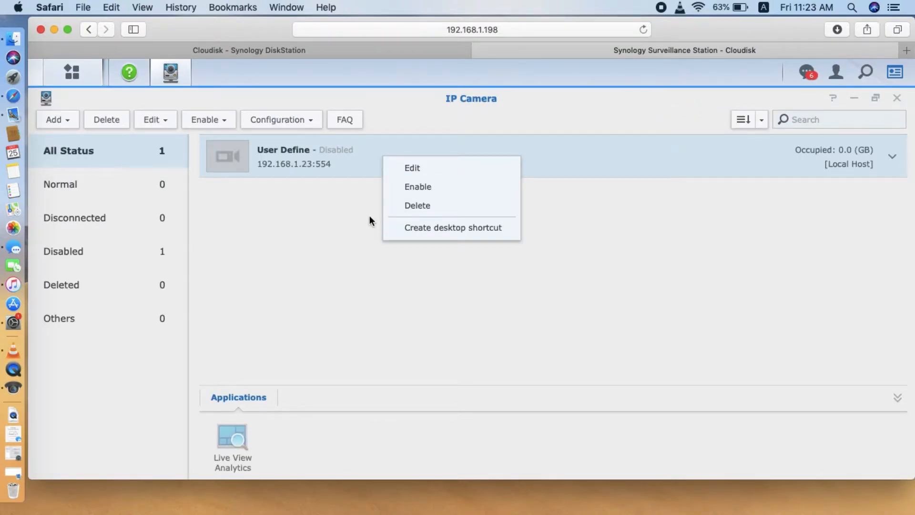
click(417, 186)
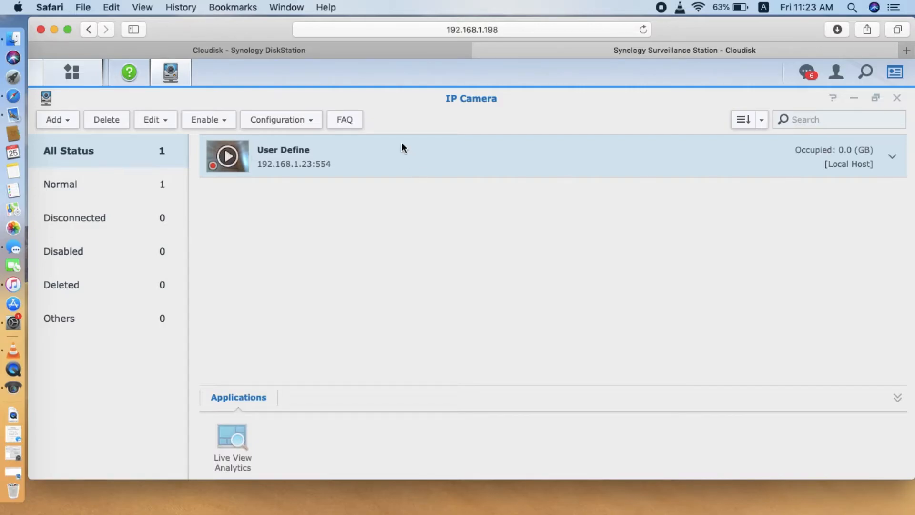
mouse_move(259, 160)
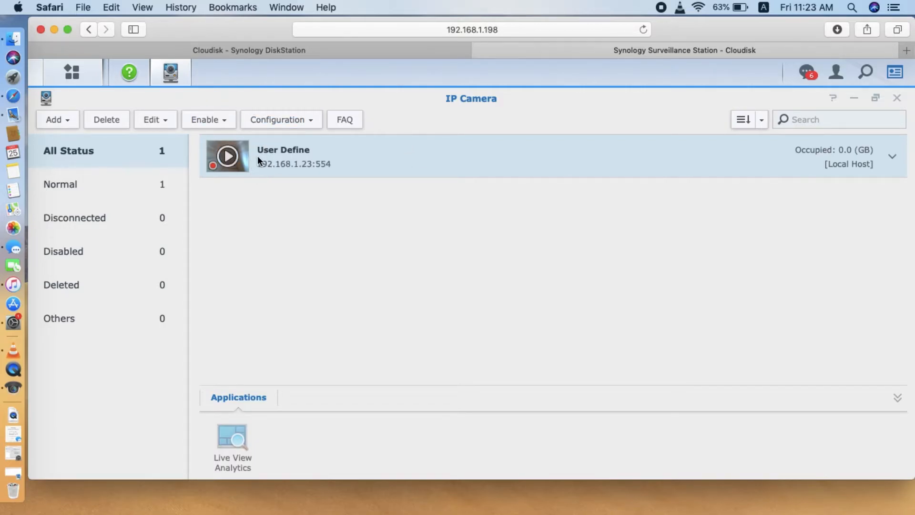
Launch Live View from the Surveillance Station application menu.
click(128, 72)
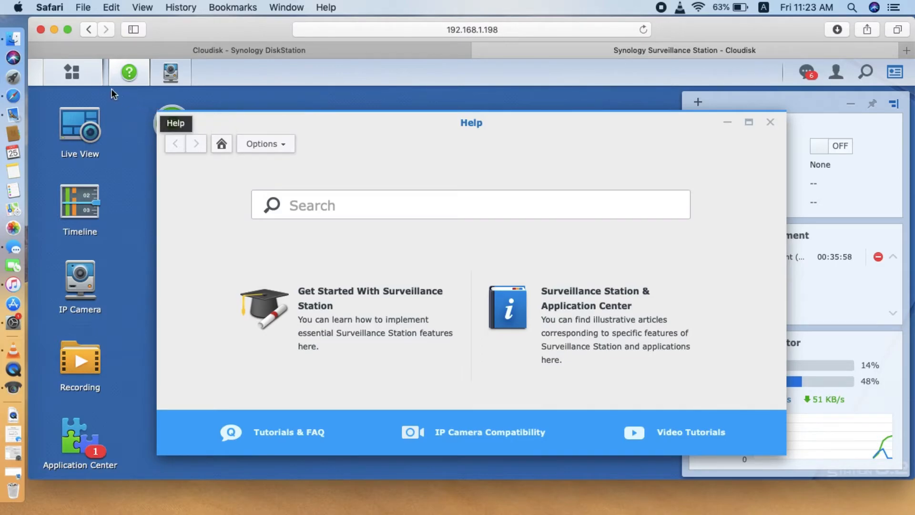
click(71, 71)
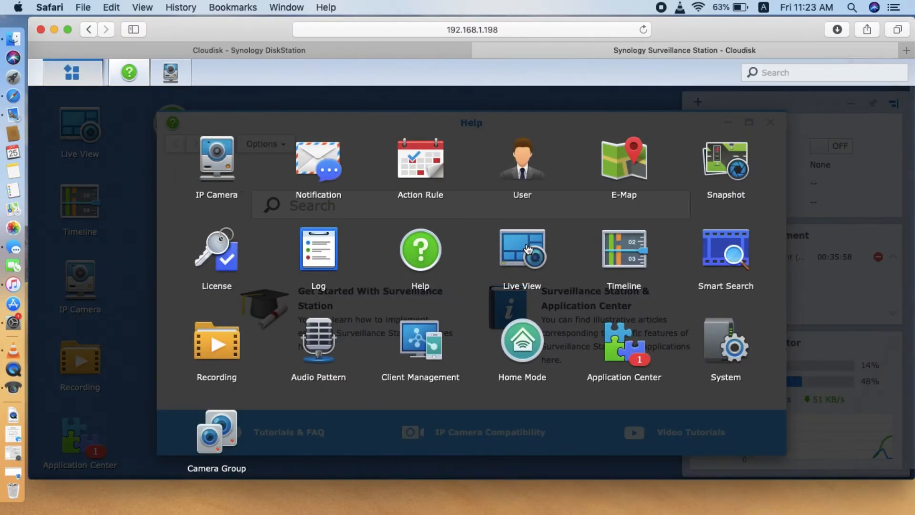
click(521, 250)
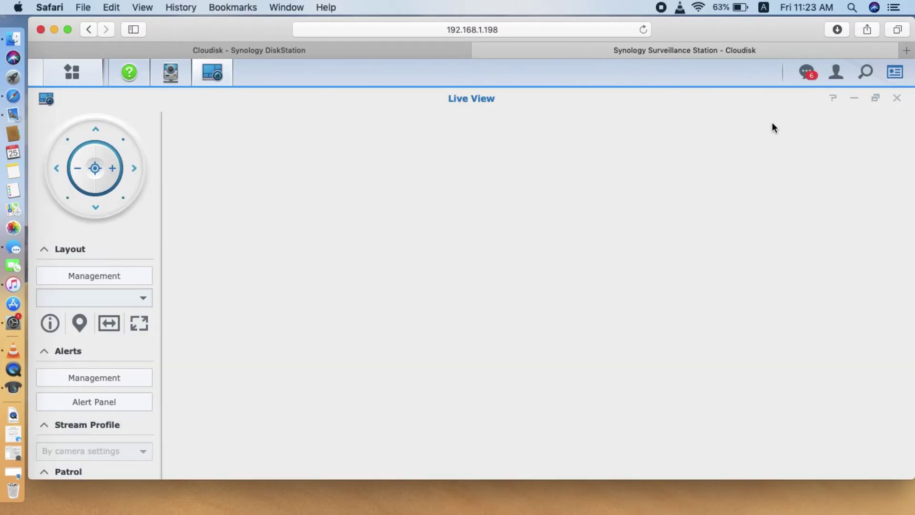